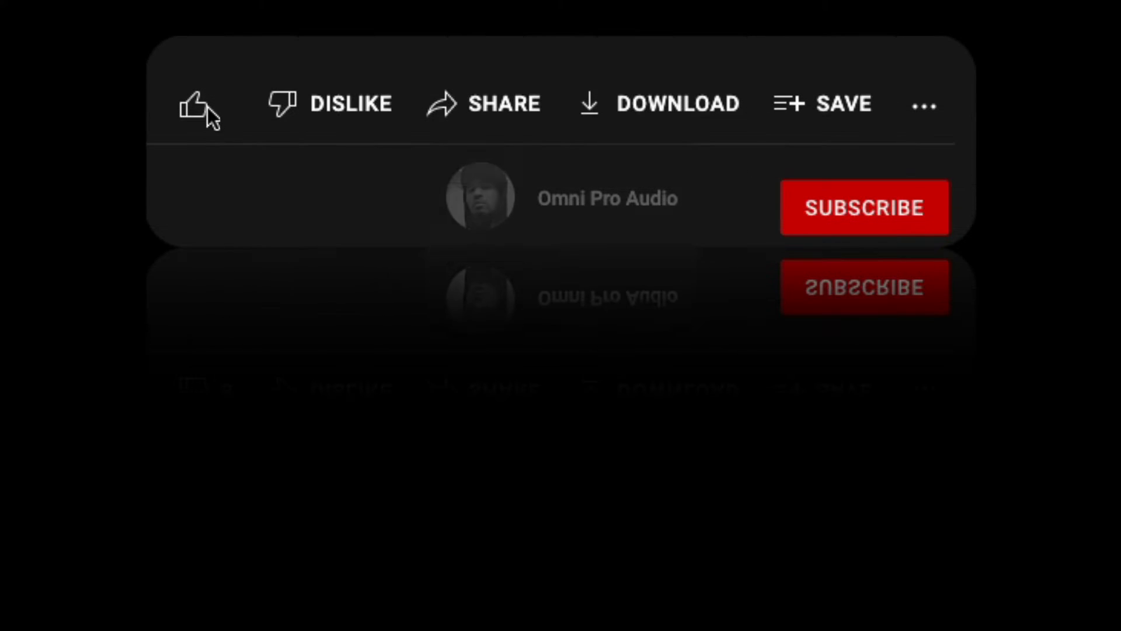
Search Google for 'digi 002 003 drivers' and open Avid's 'Digi 002 and 003 Drivers' article.
left_click(195, 104)
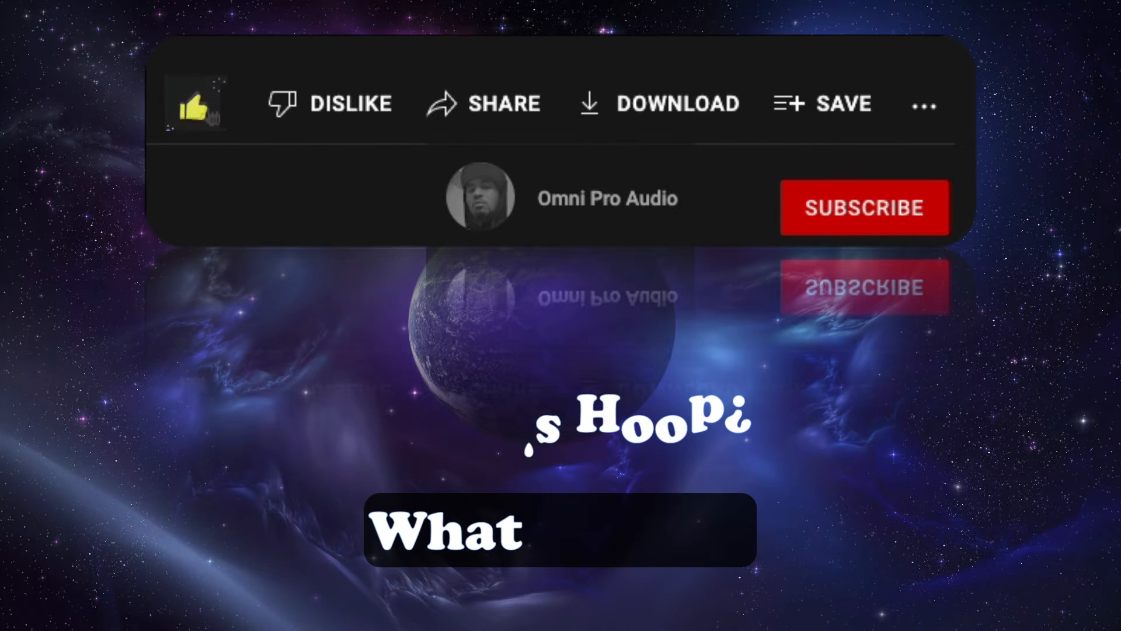
left_click(864, 207)
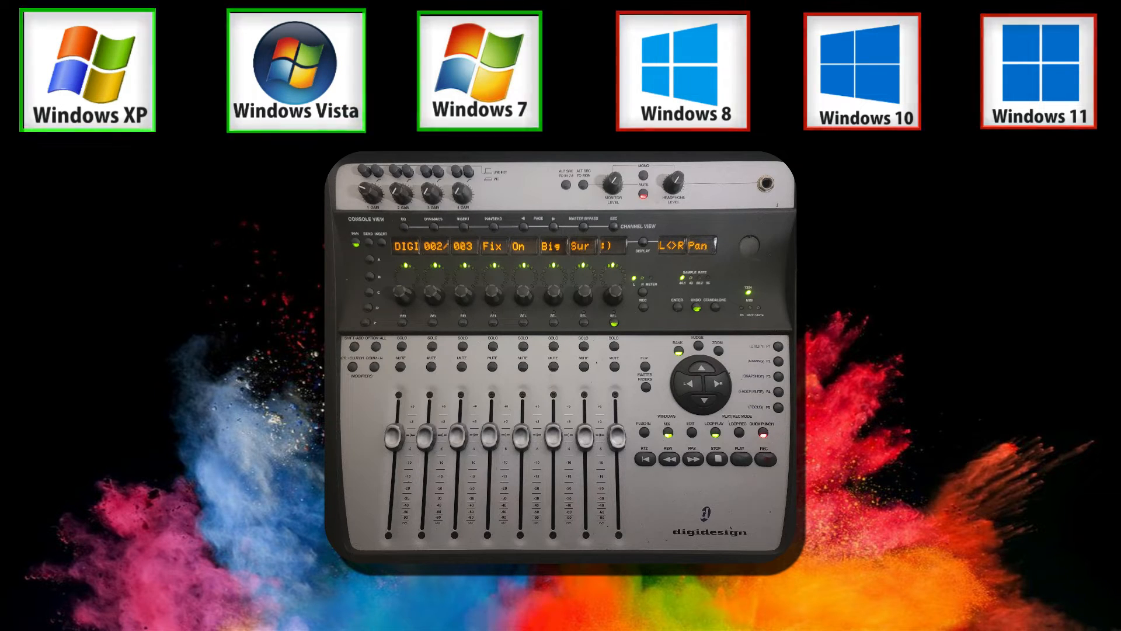
left_click(84, 68)
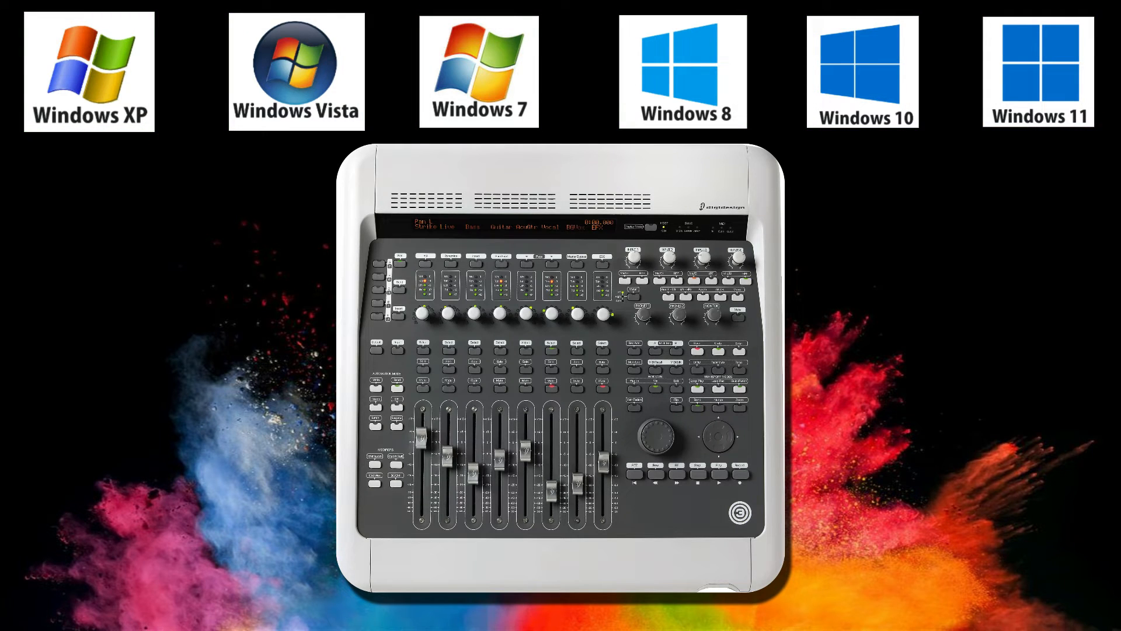
left_click(863, 70)
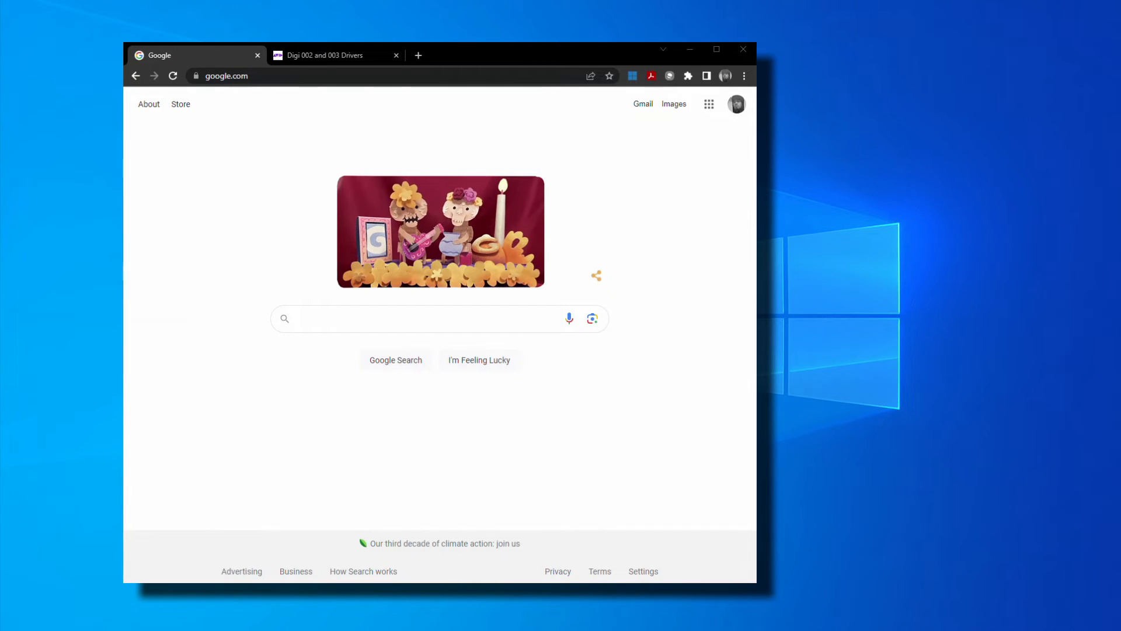
type("d")
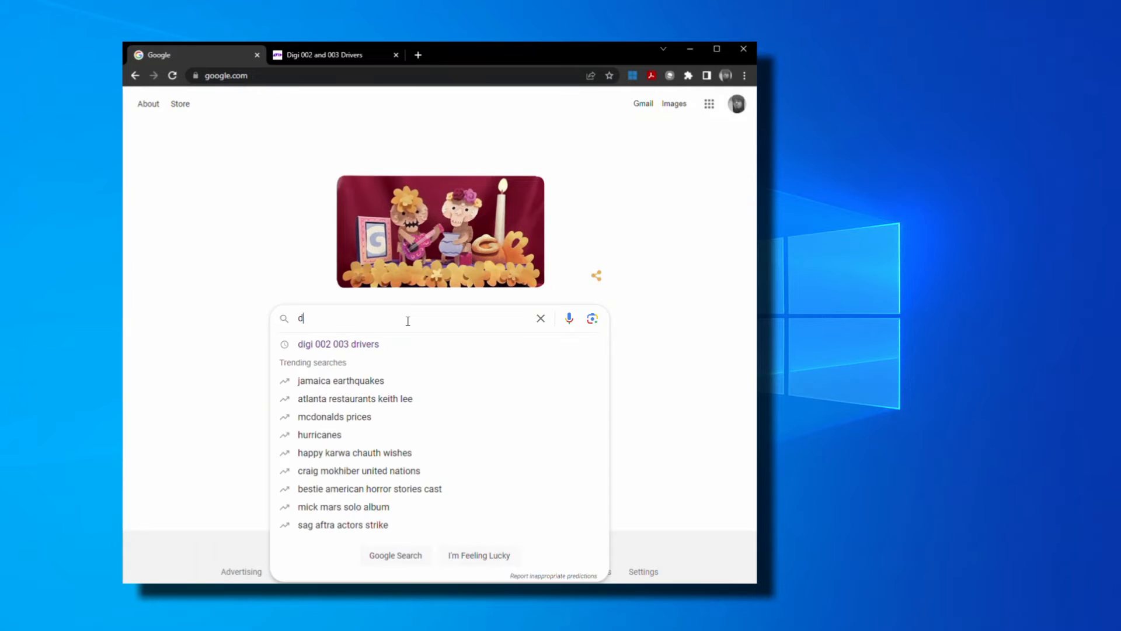
type("igi")
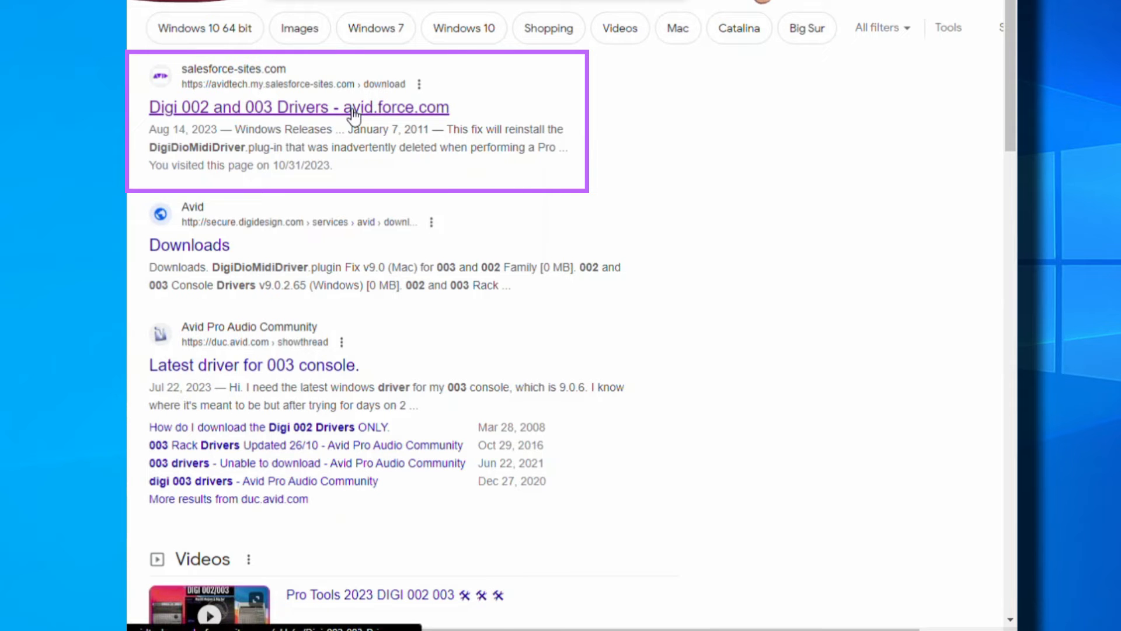
left_click(299, 108)
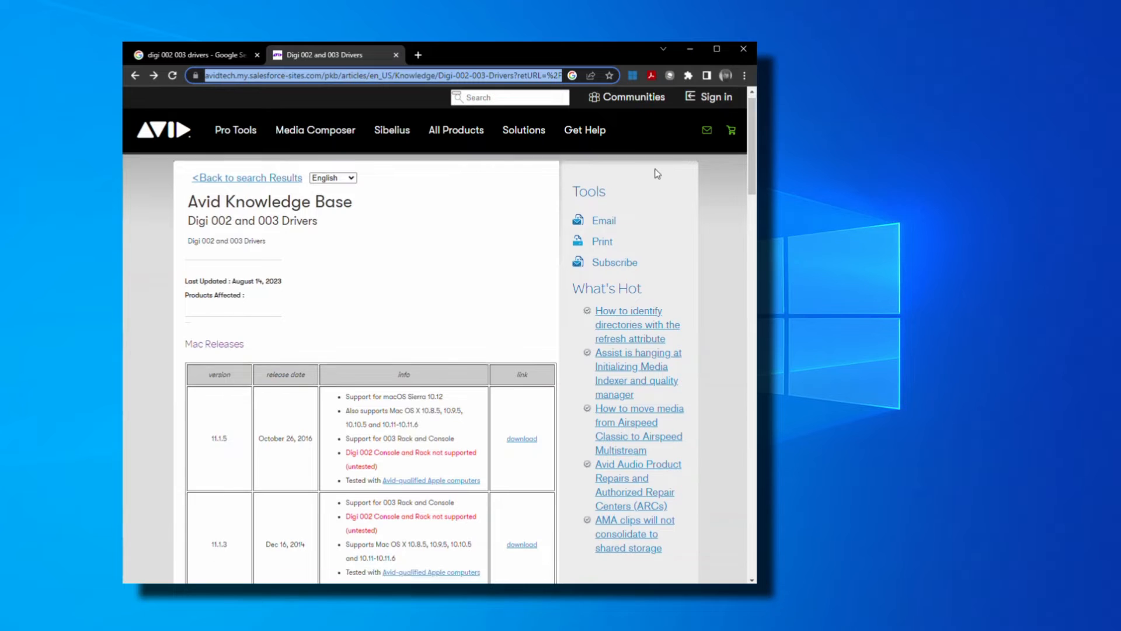
Scroll to Windows Releases and download the 9.0.6 003 Console driver zip.
scroll("down", 3)
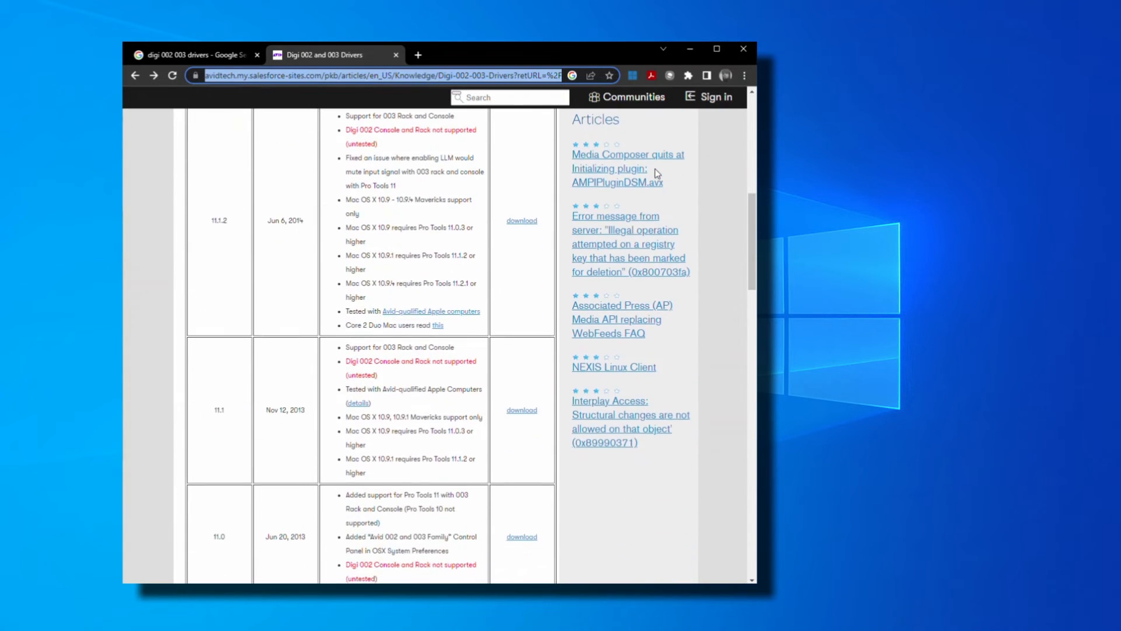
scroll("down", 3)
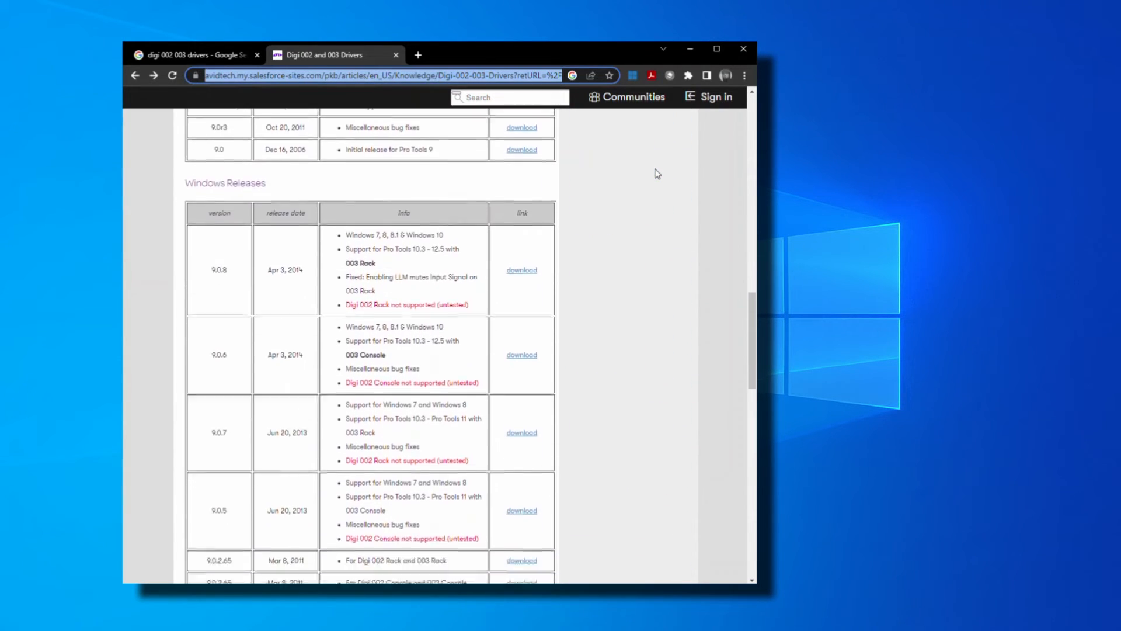
scroll("down", 3)
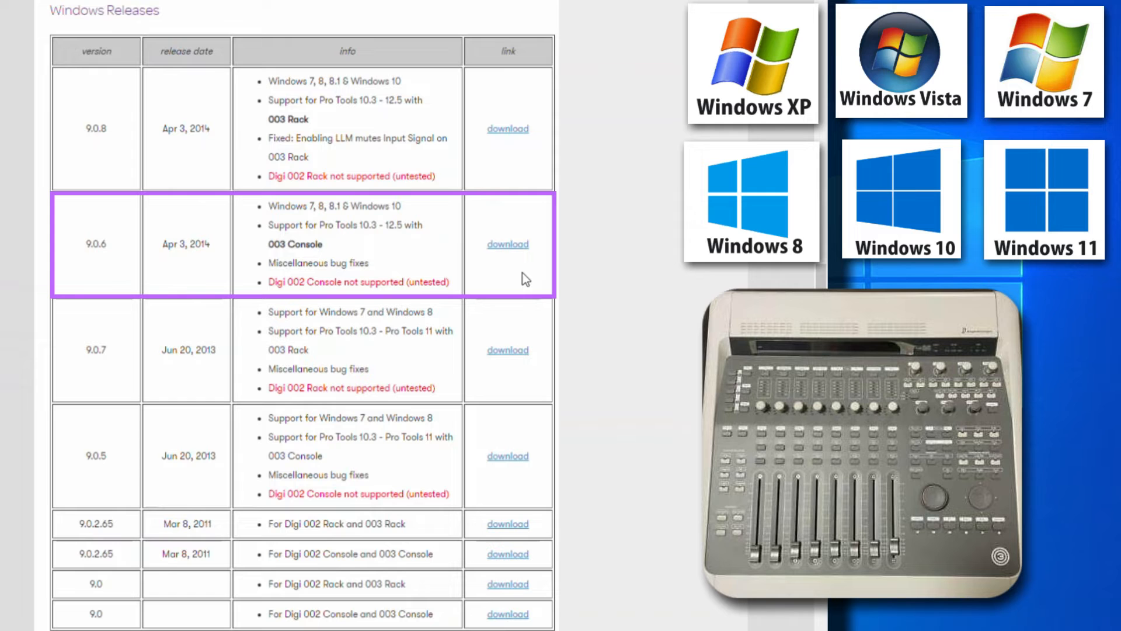
mouse_move(507, 244)
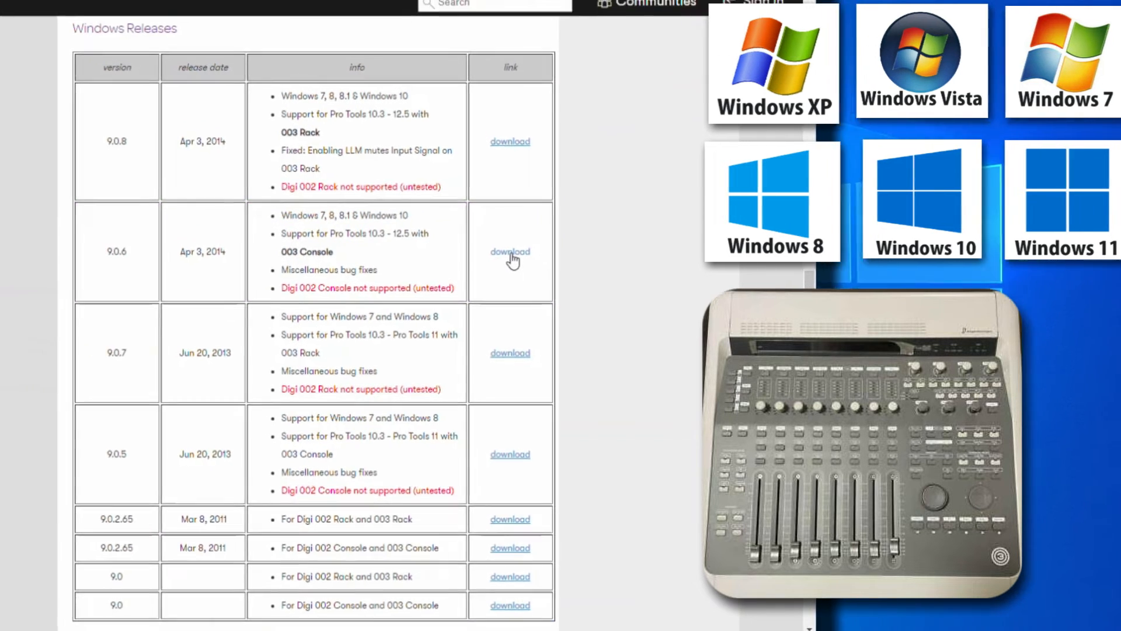
left_click(510, 251)
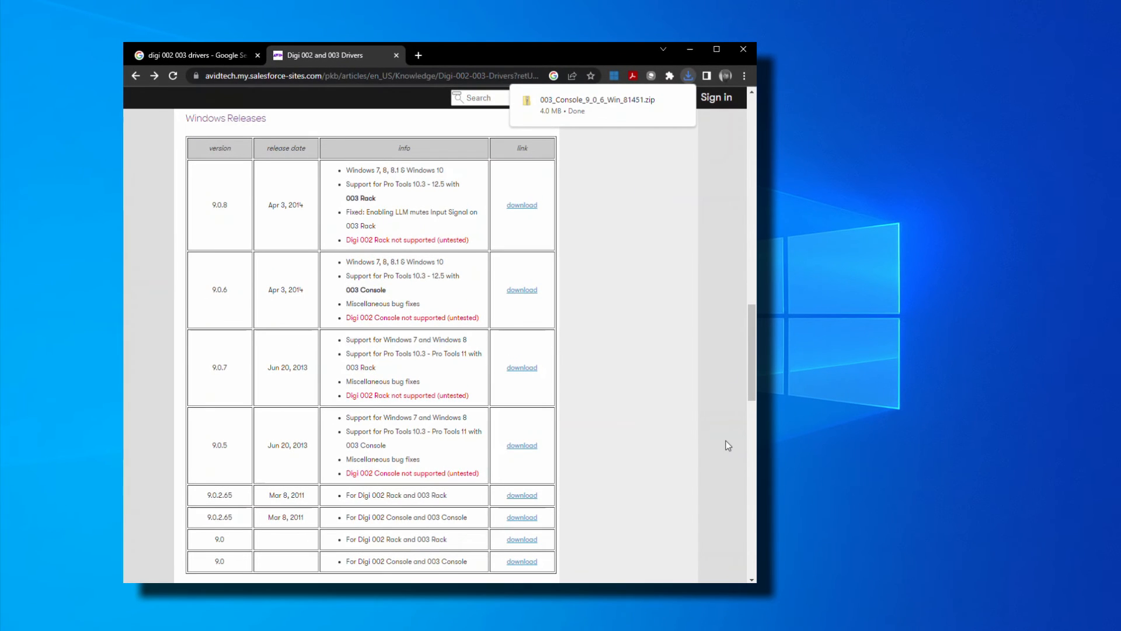
Open the downloaded 003_Console_9_0_6_Win_81451.zip and launch 'Install Avid 003 (Console) 9.0.6.exe'.
left_click(687, 76)
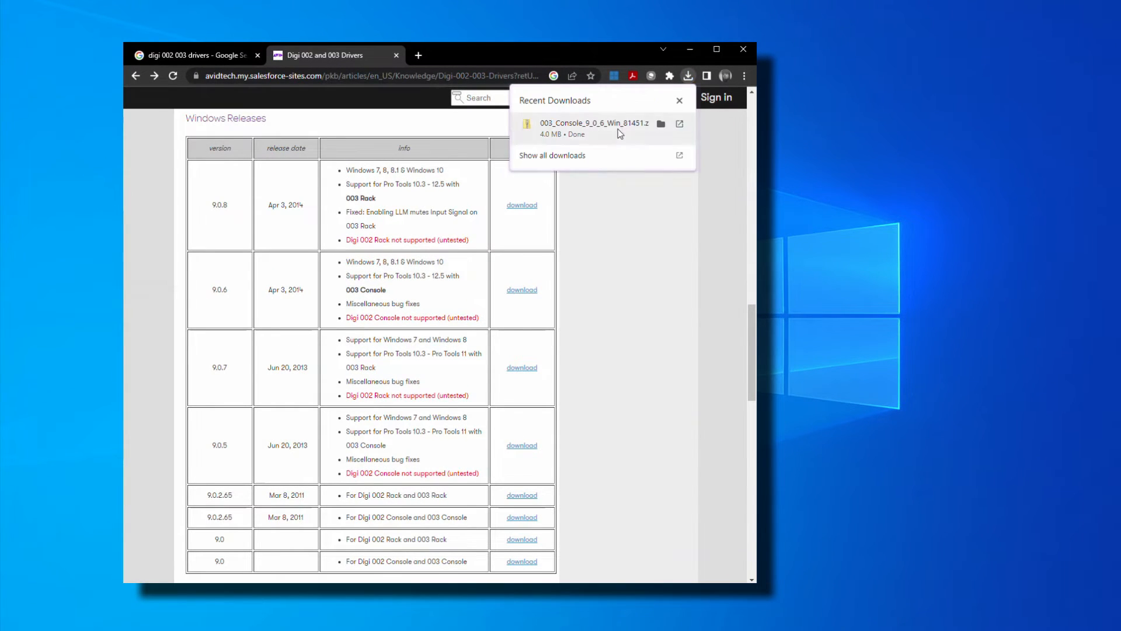
left_click(581, 124)
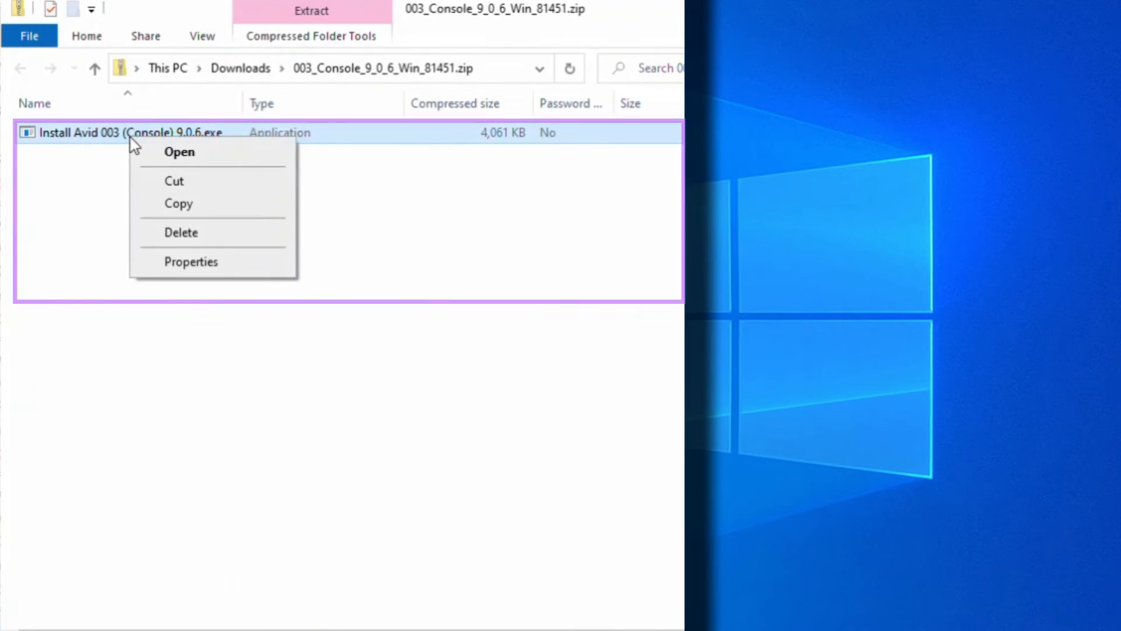
left_click(179, 152)
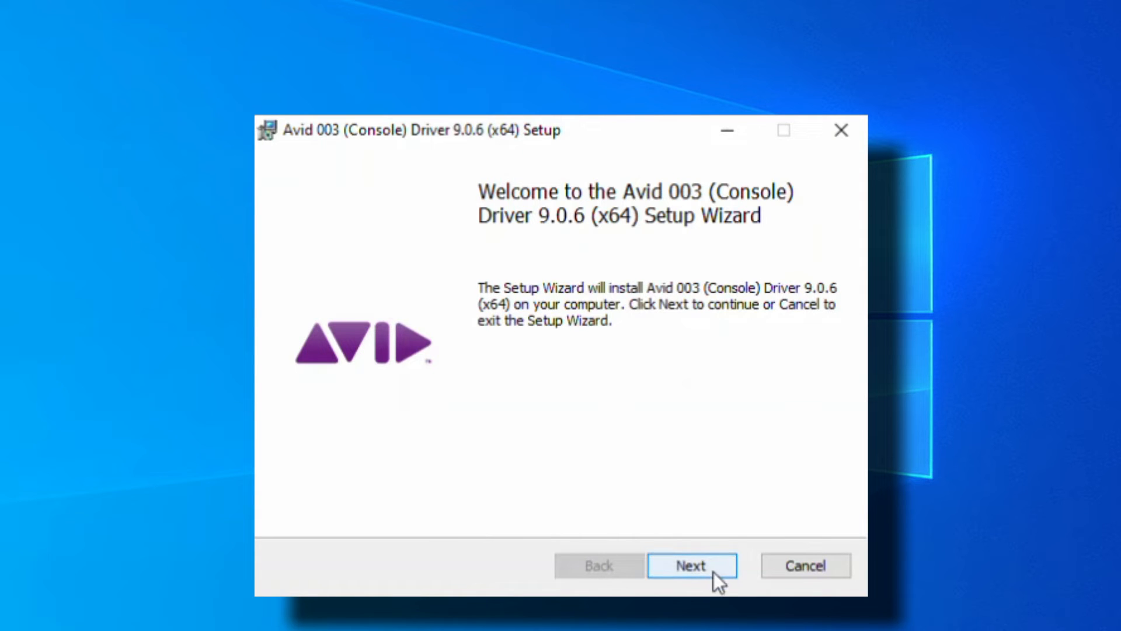
Accept the license, install the Avid 003 (Console) Driver 9.0.6, and finish the wizard.
left_click(691, 565)
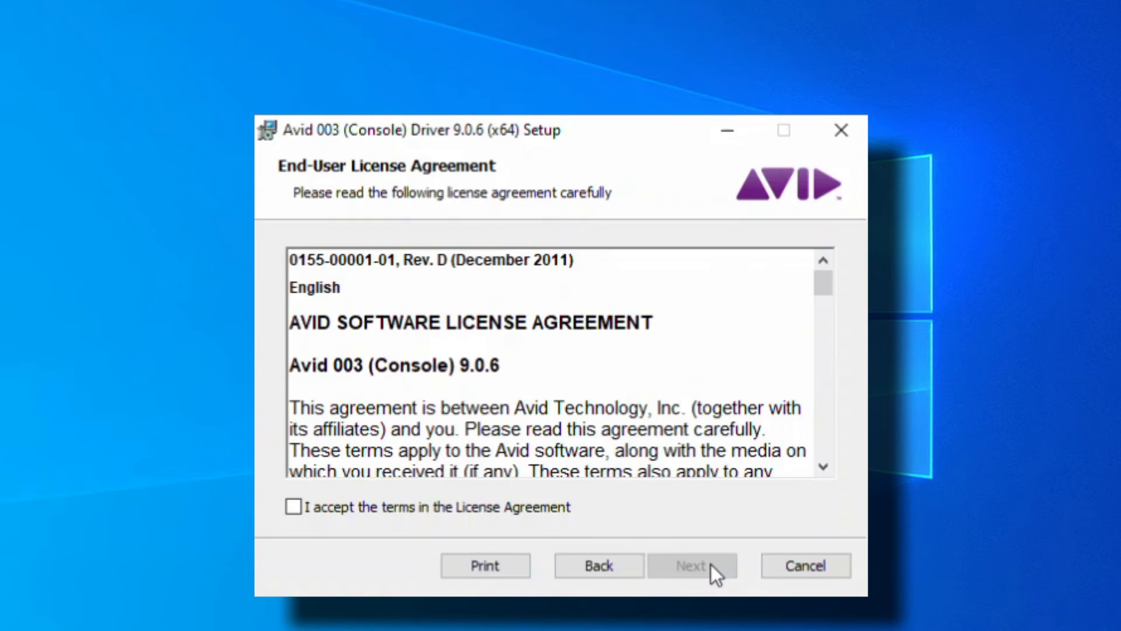
mouse_move(461, 498)
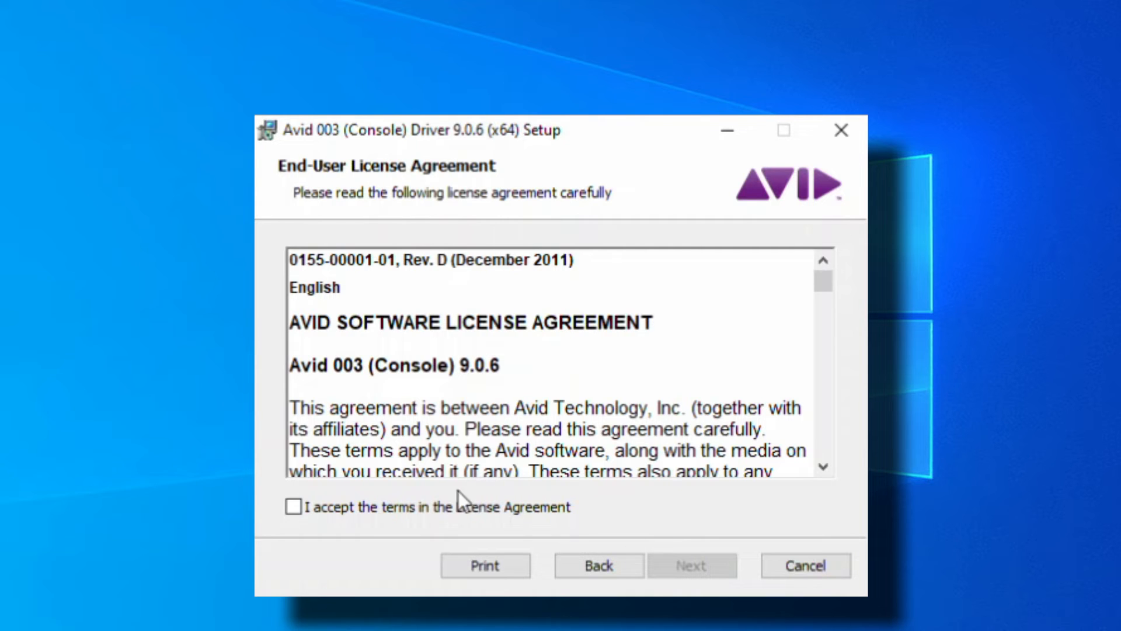
left_click(293, 506)
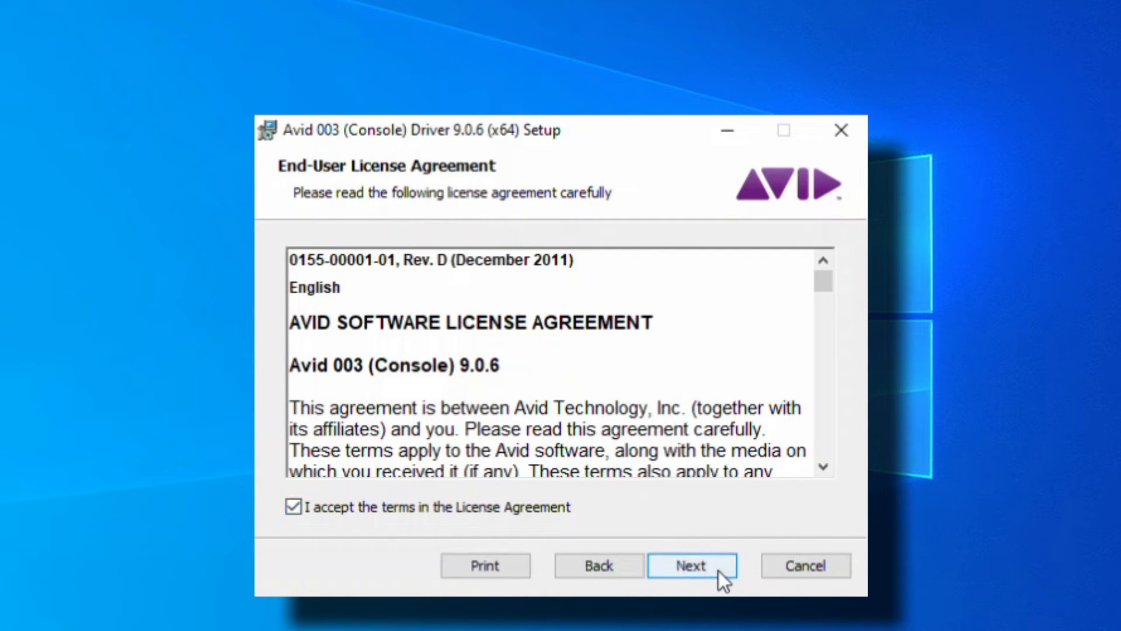
left_click(691, 566)
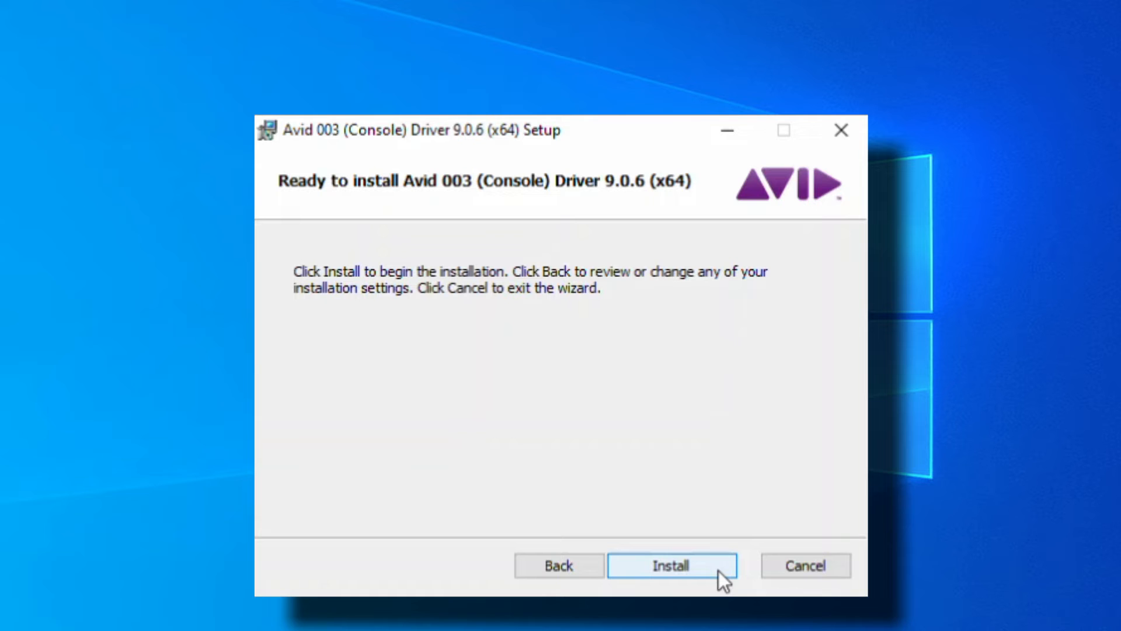
left_click(669, 566)
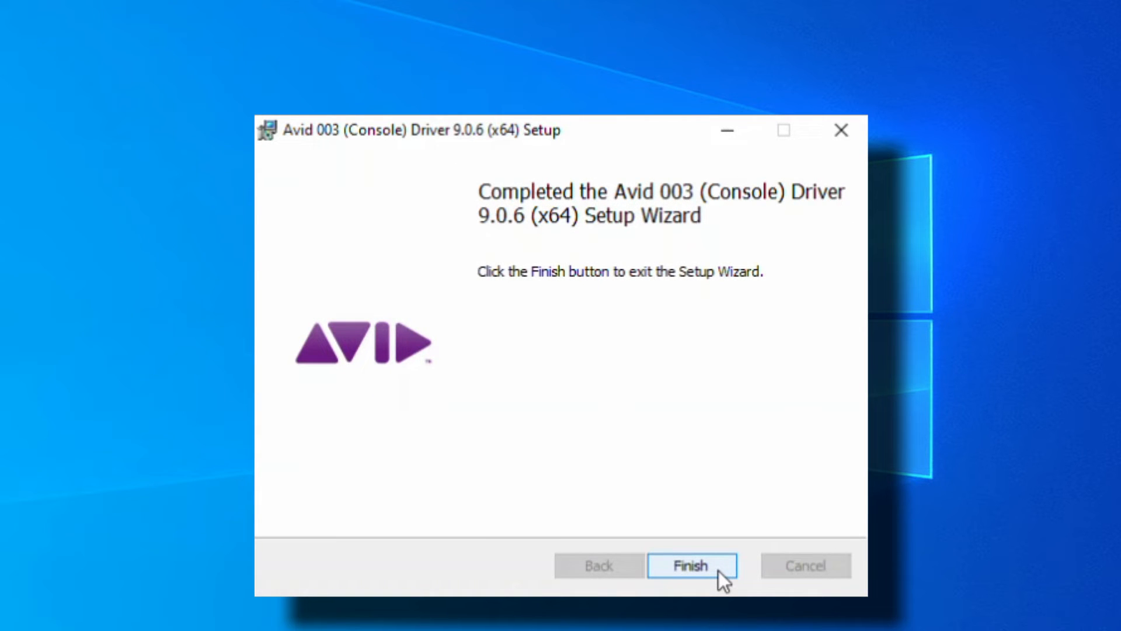
left_click(690, 565)
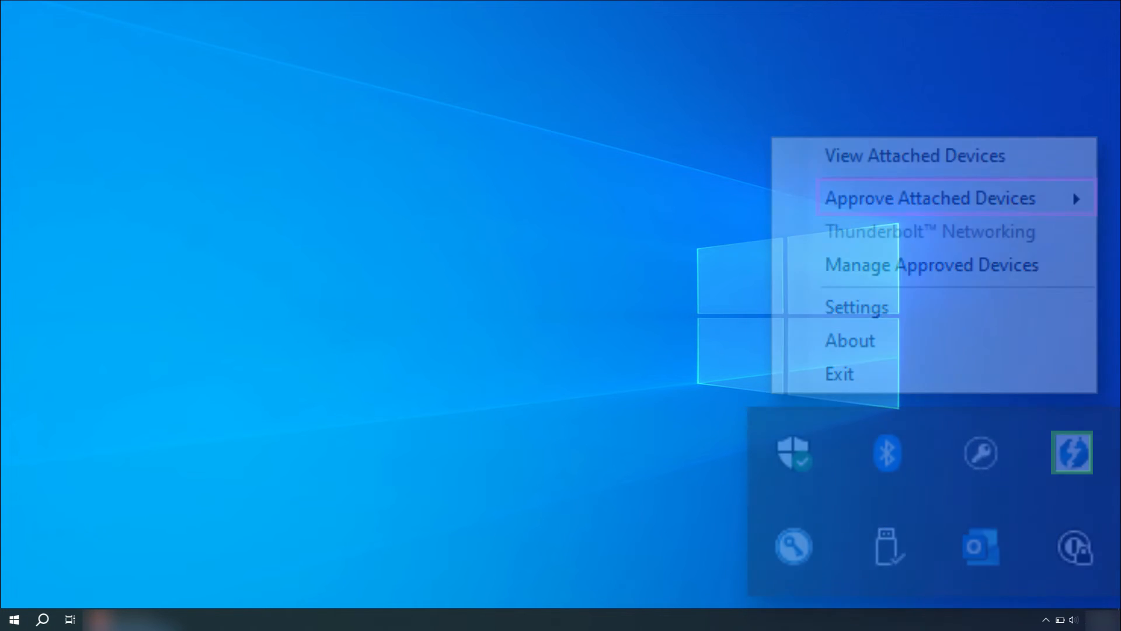
Approve the attached Apple Thunderbolt to FireWire Adapter with Always Connect.
left_click(929, 198)
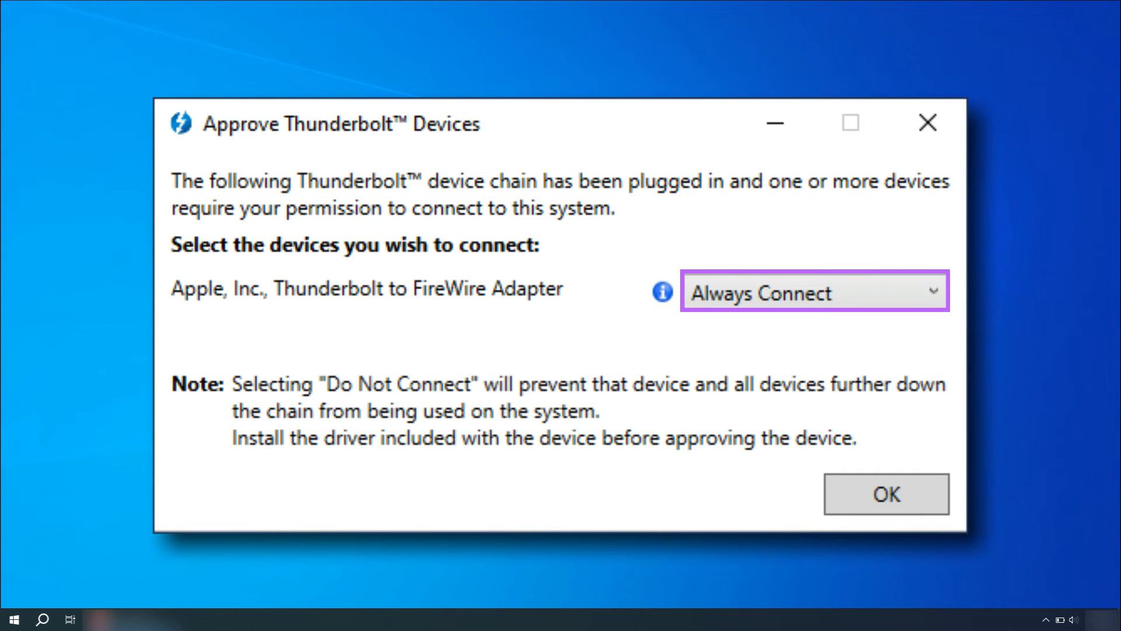
left_click(886, 494)
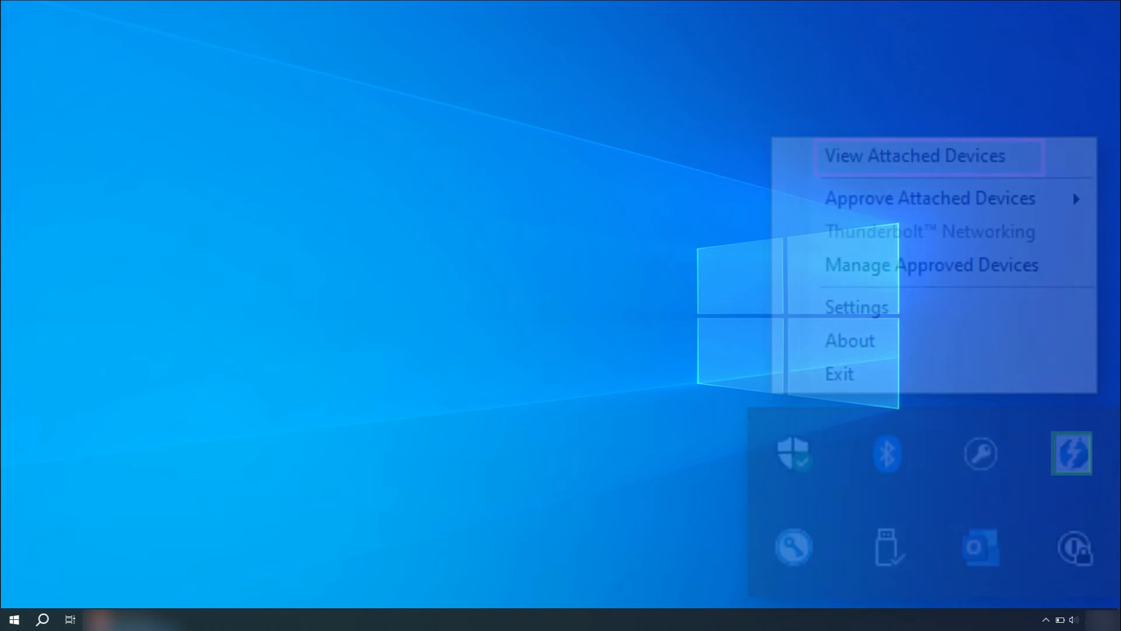
View attached devices and confirm the Apple Thunderbolt to FireWire Adapter shows Connected.
left_click(915, 155)
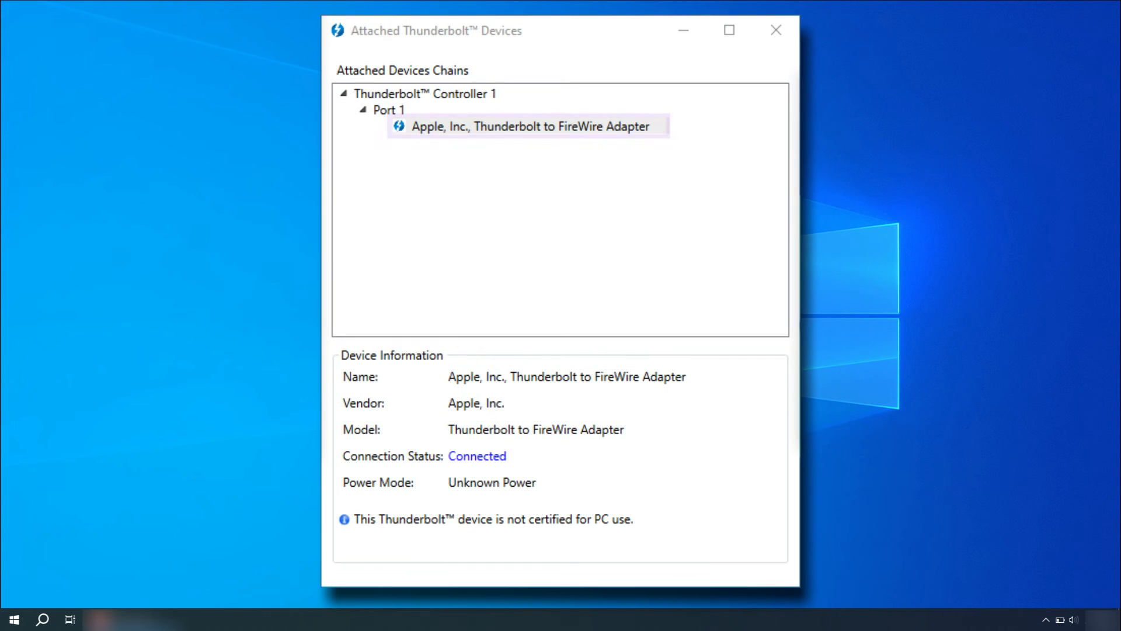
left_click(528, 127)
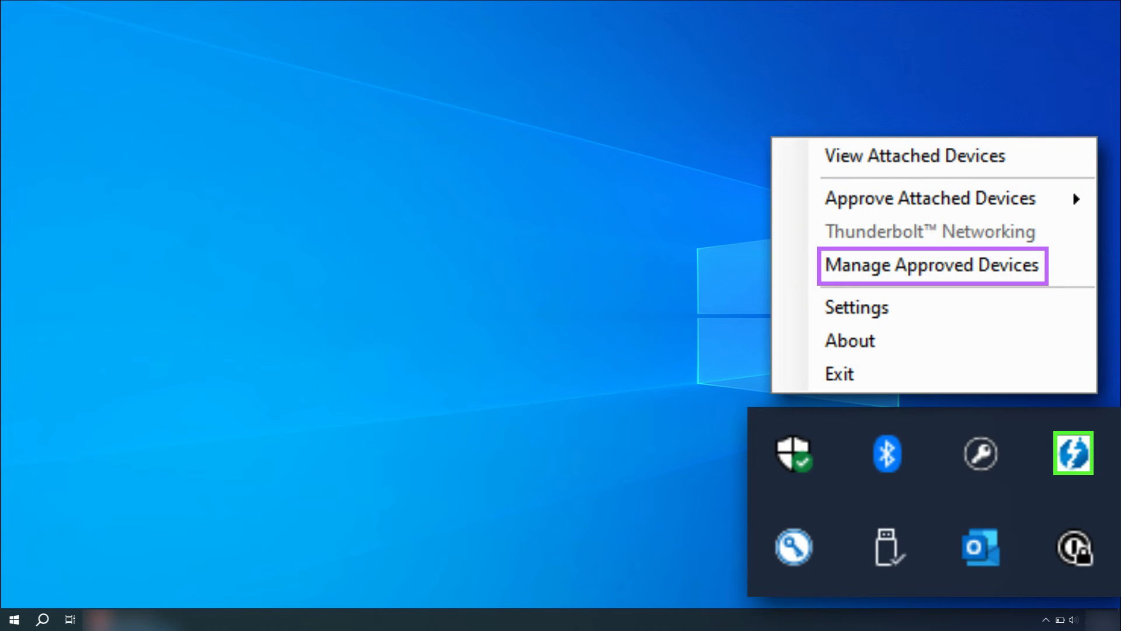
Check the approved devices list shows the FireWire adapter attached, then close it.
left_click(931, 265)
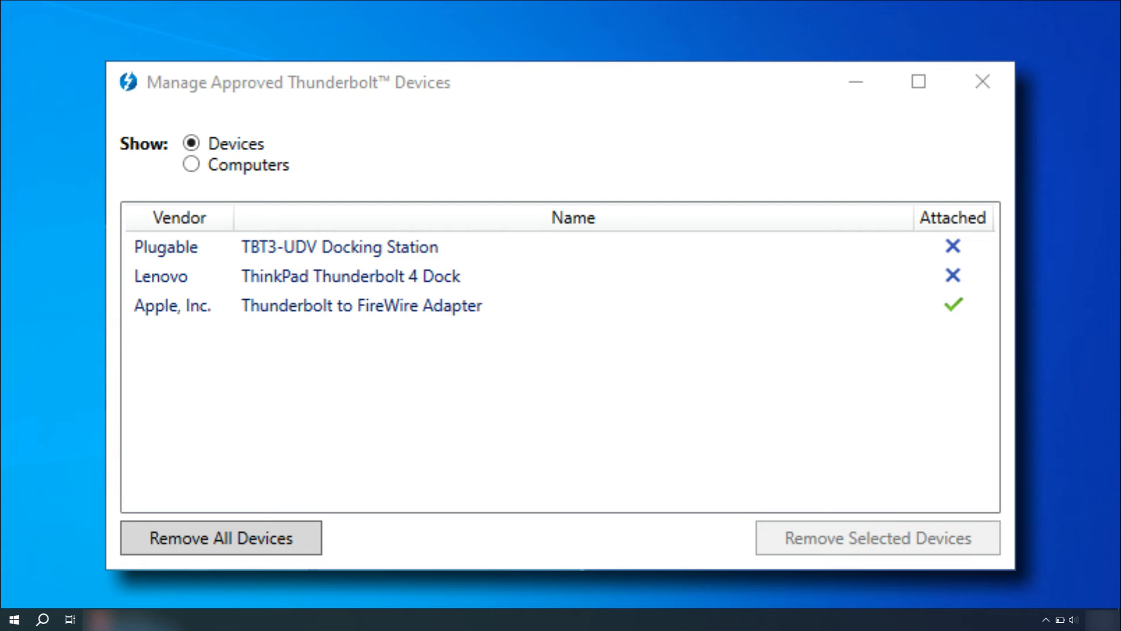
left_click(361, 305)
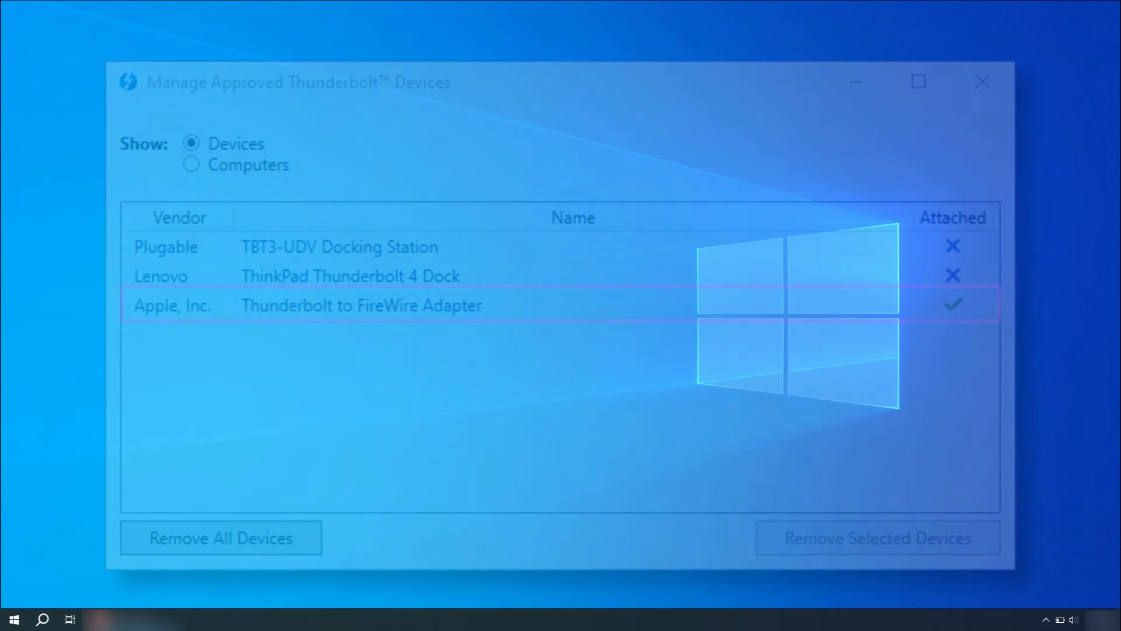
Open Sound settings and choose Digidesign 003 Analog 1/2 from the output devices.
left_click(981, 82)
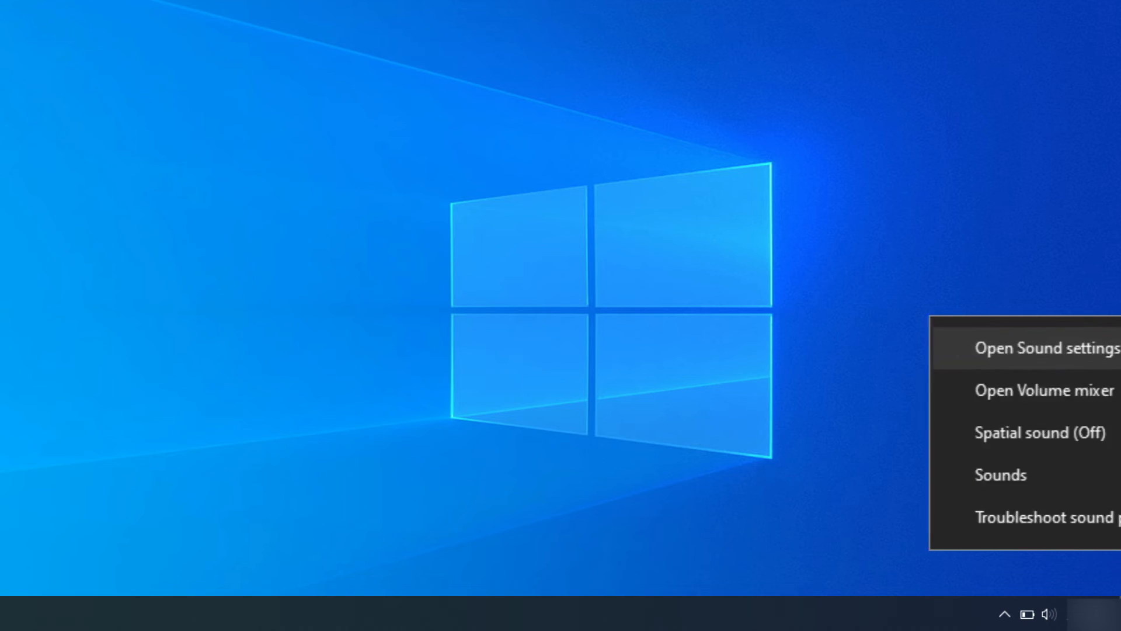
left_click(1048, 348)
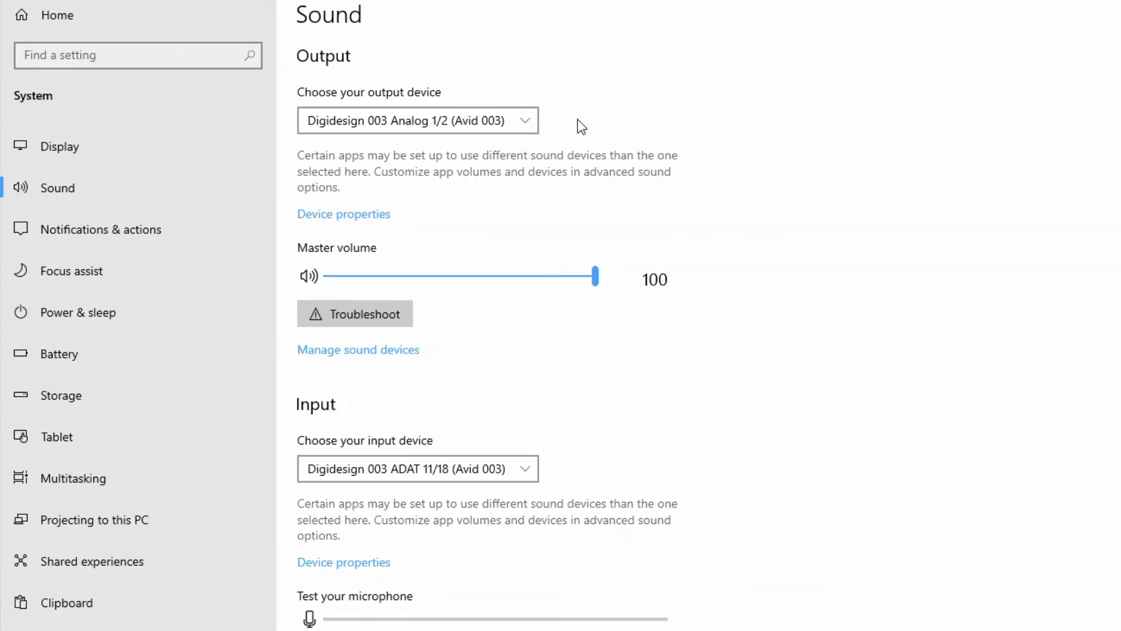
left_click(417, 121)
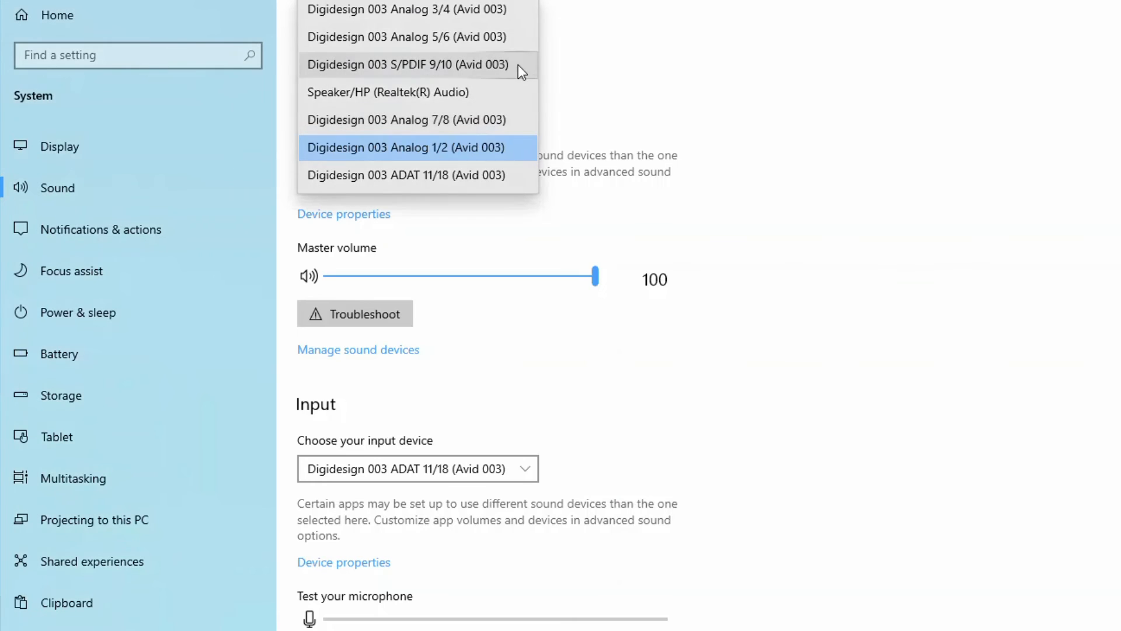
mouse_move(540, 153)
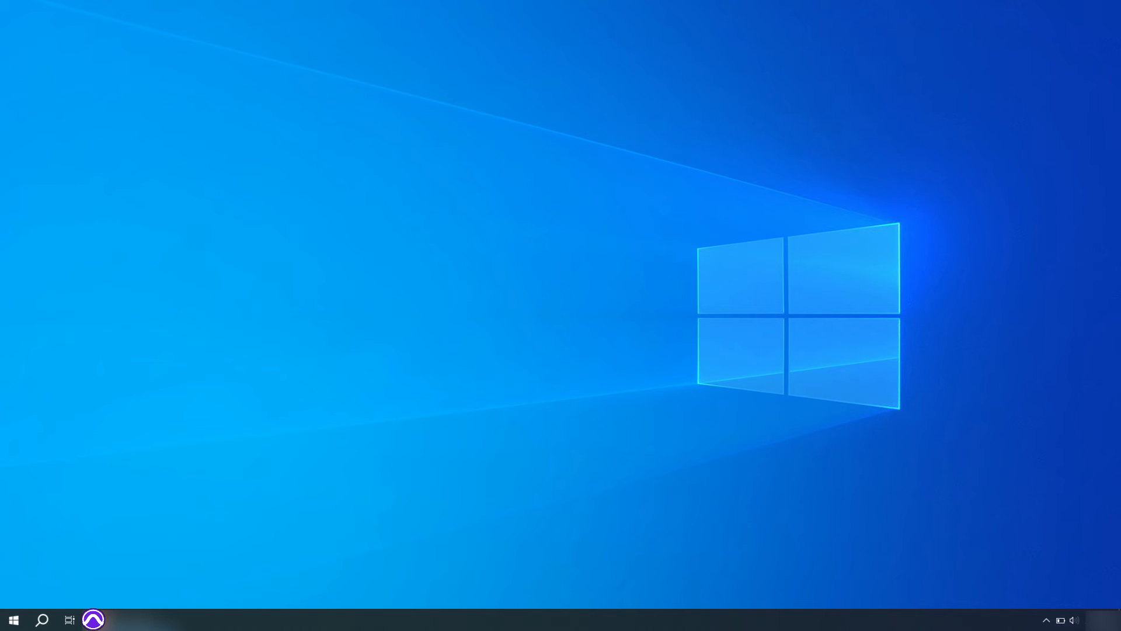
Launch Pro Tools and create the new session 'Test 003 New'.
left_click(92, 619)
type("Test 003 No")
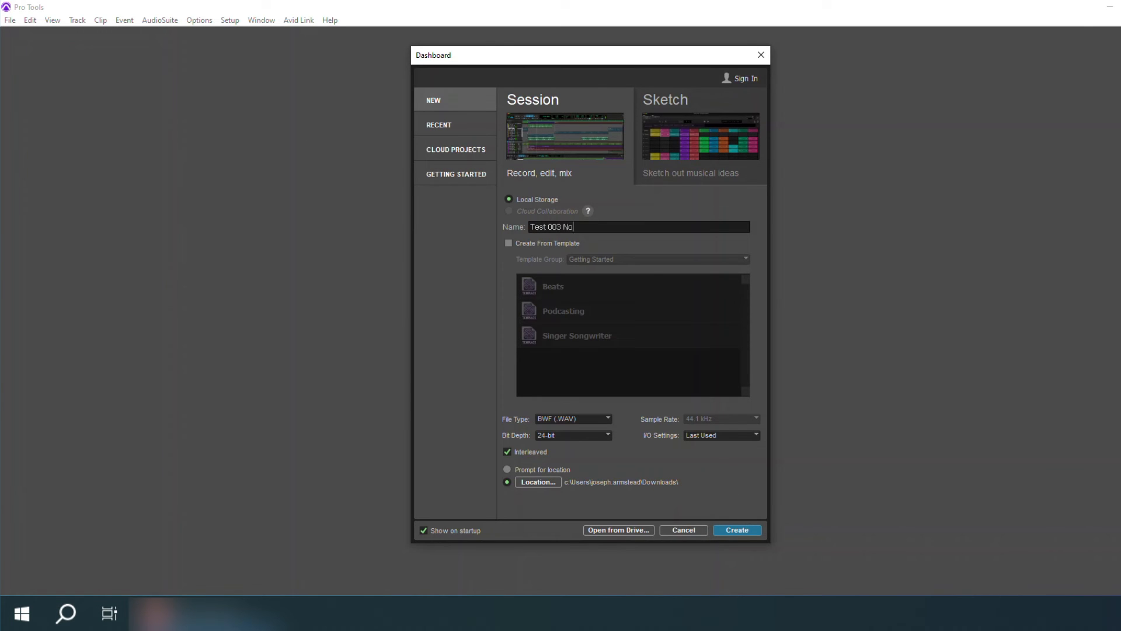
left_click(736, 530)
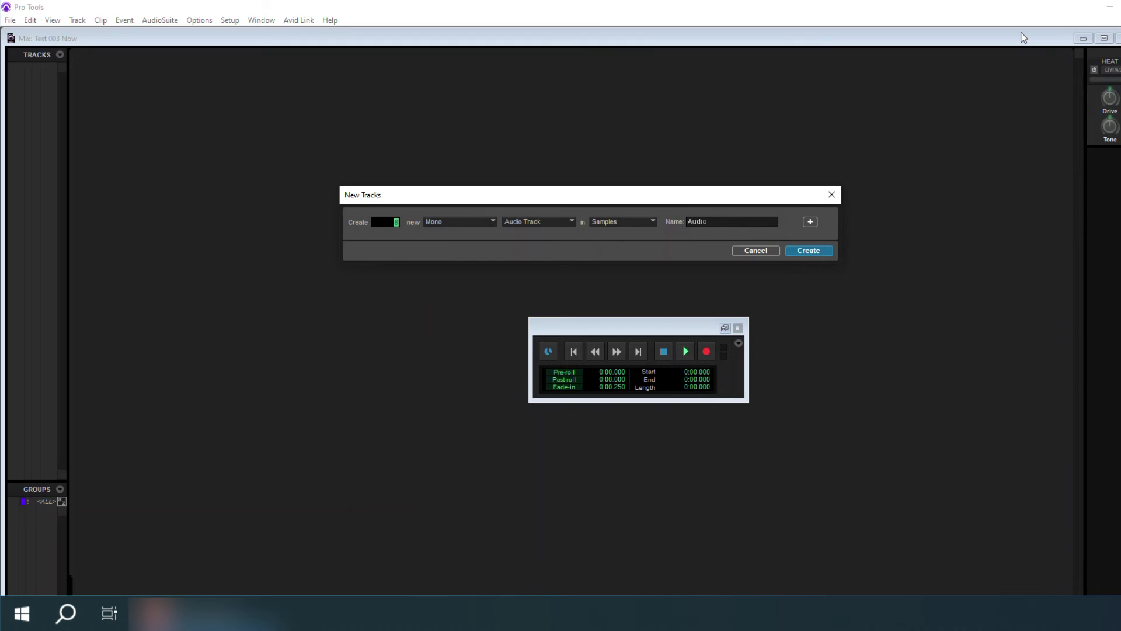
Set the New Tracks count to 8 mono audio tracks.
left_click(808, 250)
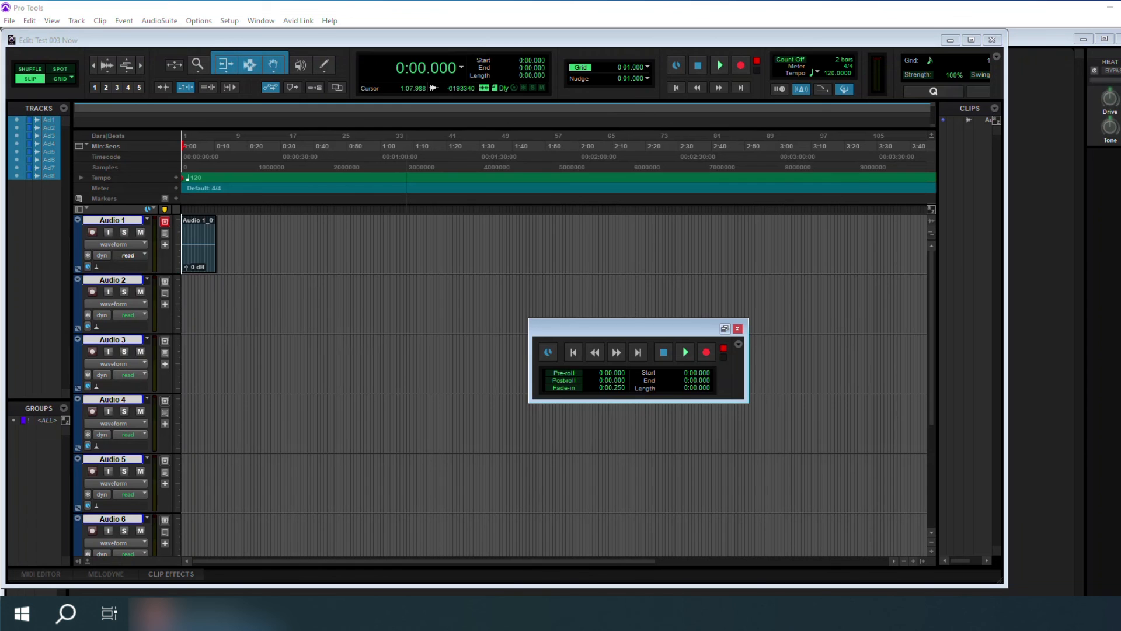
Open Pro Tools' Playback Engine settings and list engines to confirm Digidesign FW 003 is selected.
left_click(92, 232)
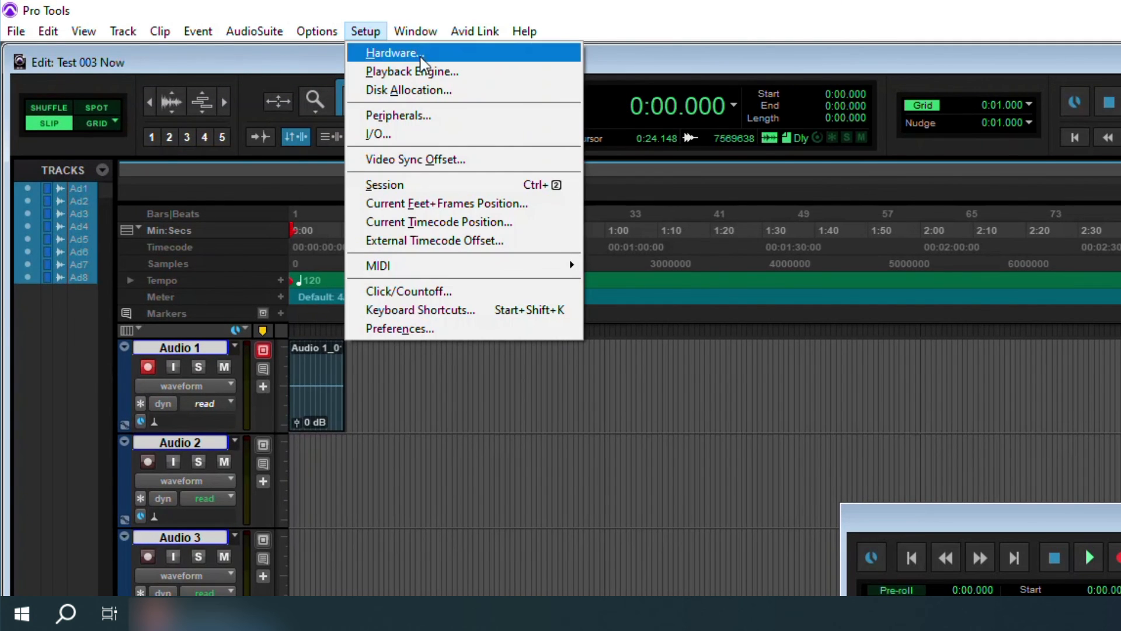
left_click(412, 71)
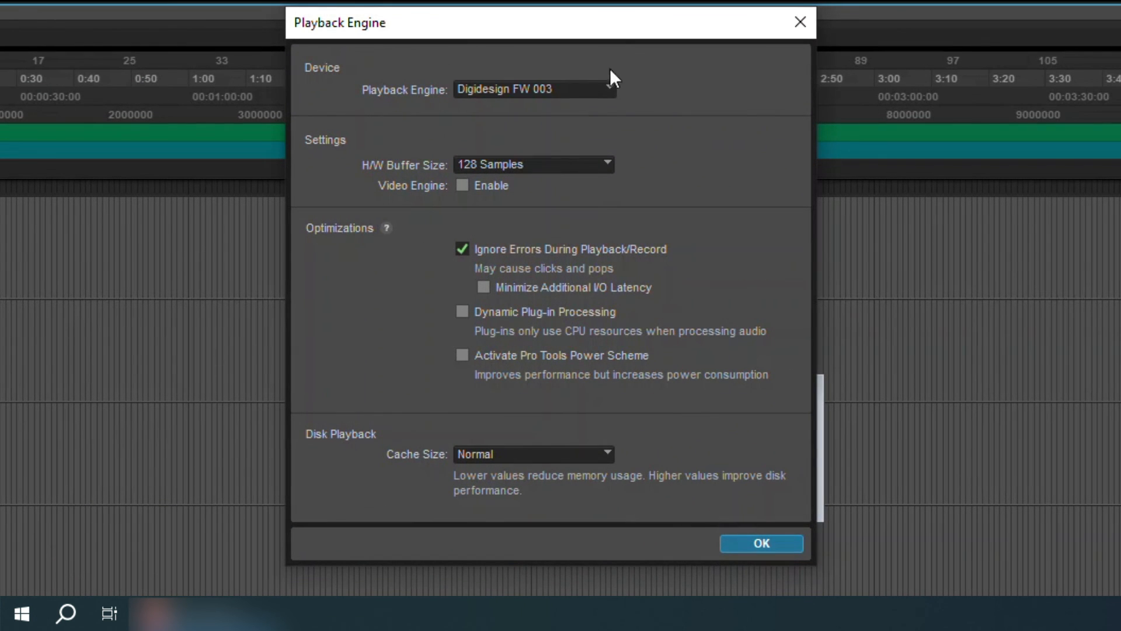
left_click(533, 89)
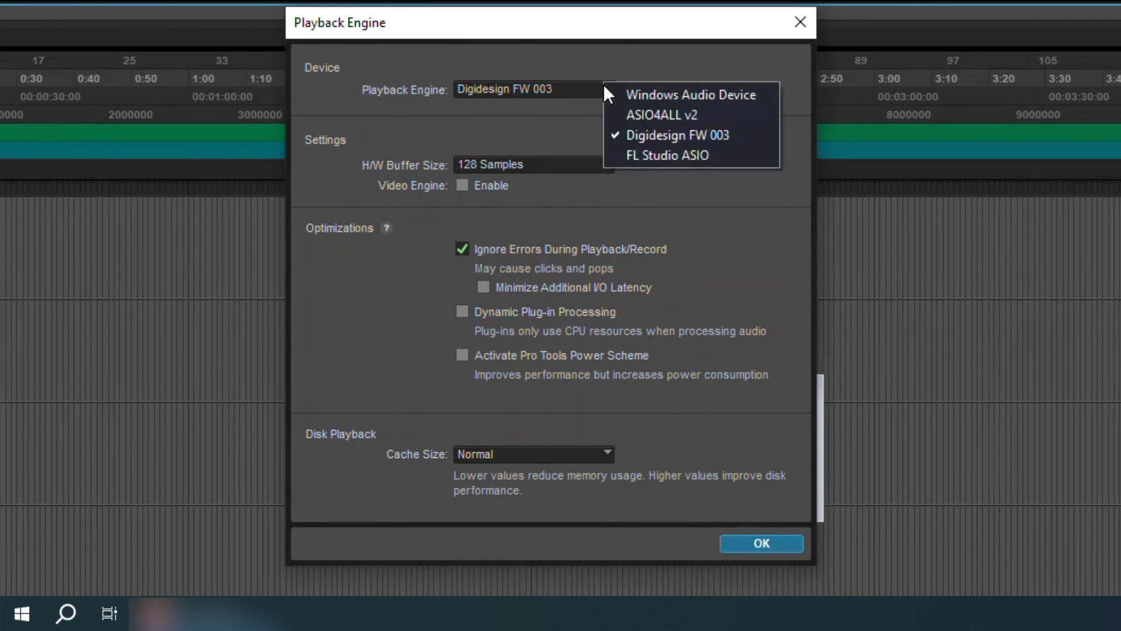